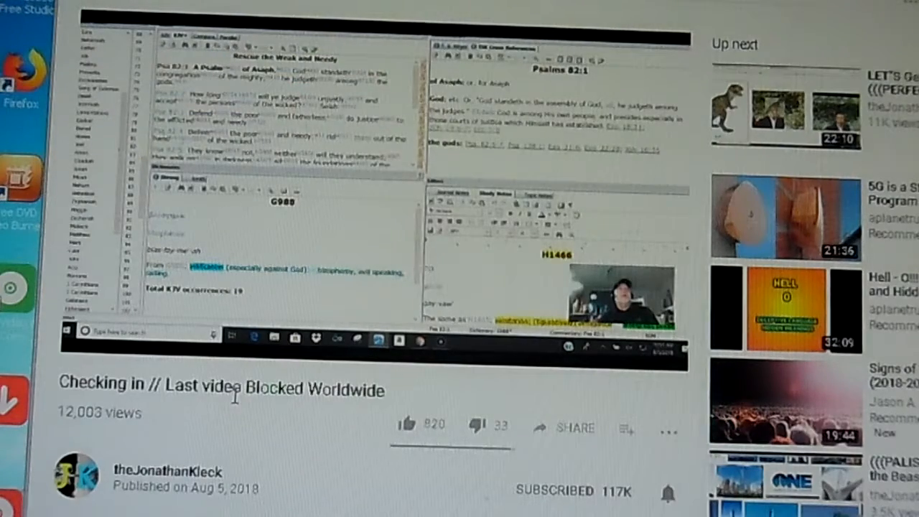
scroll("down", 3)
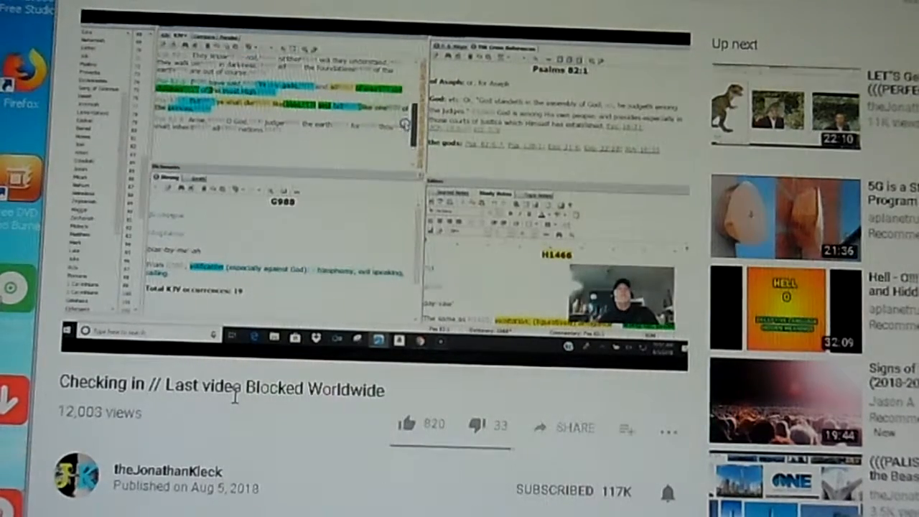